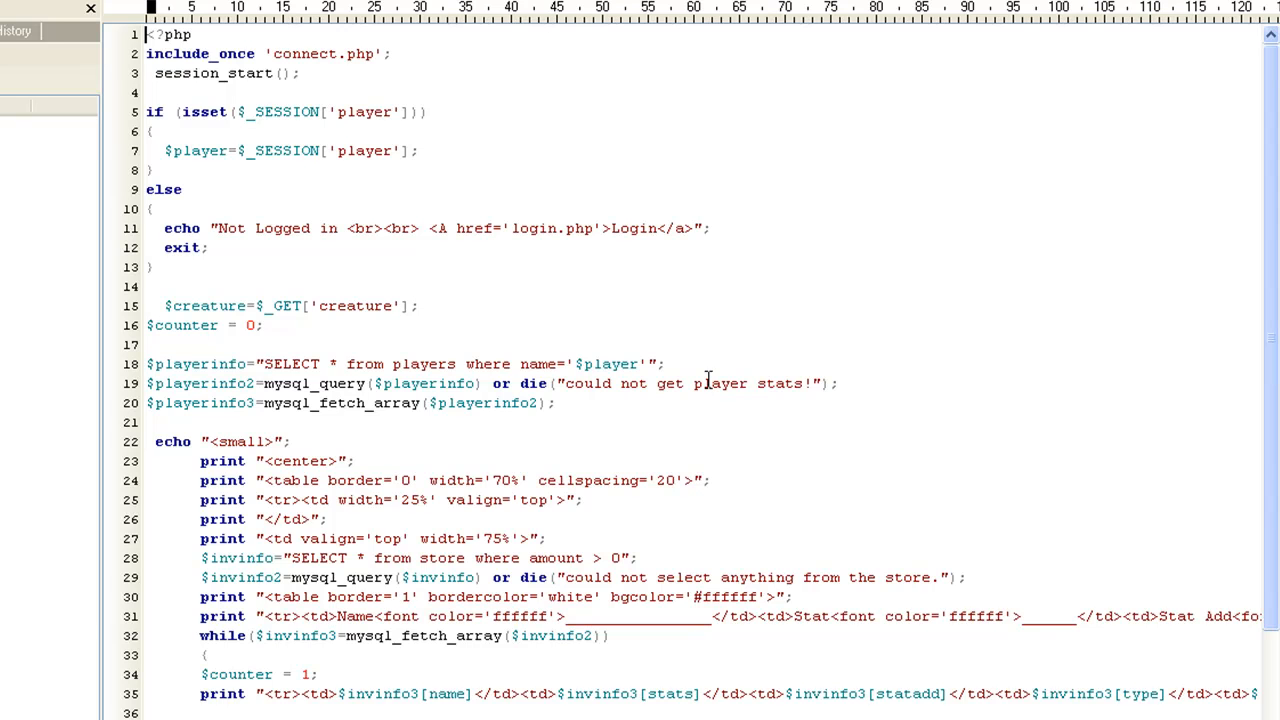
pyautogui.moveTo(360, 214)
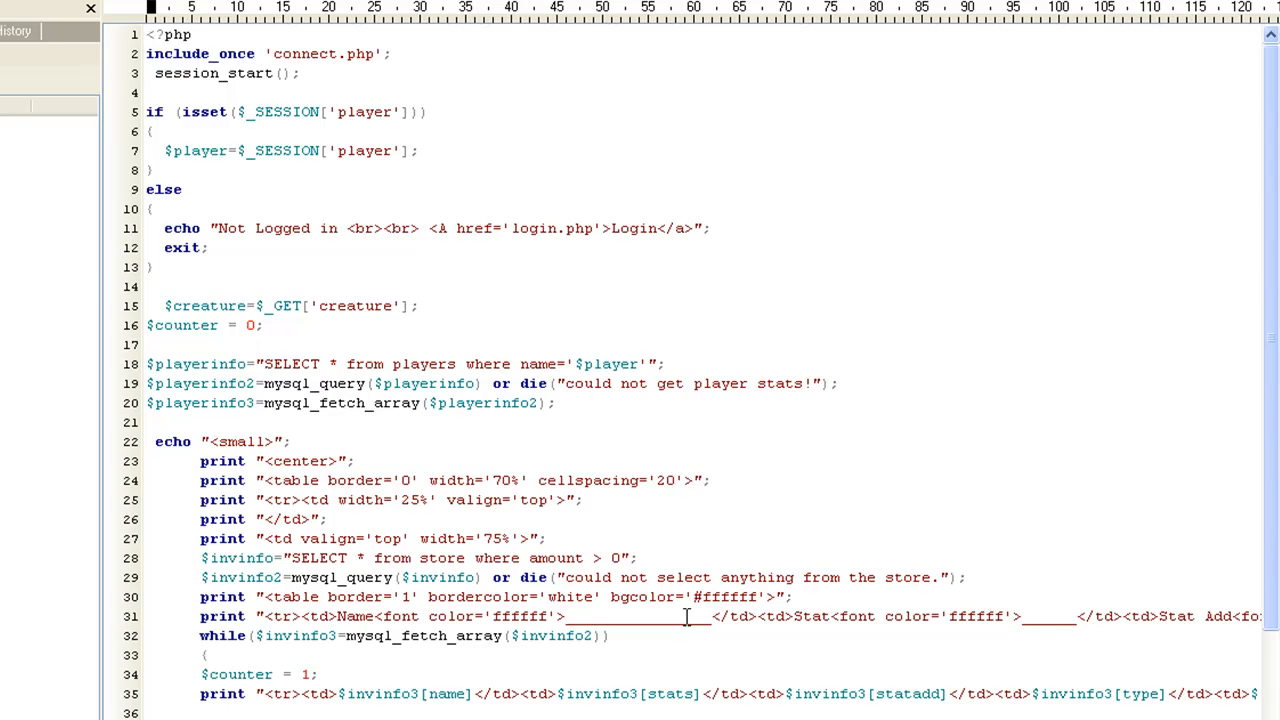
pyautogui.moveTo(392, 576)
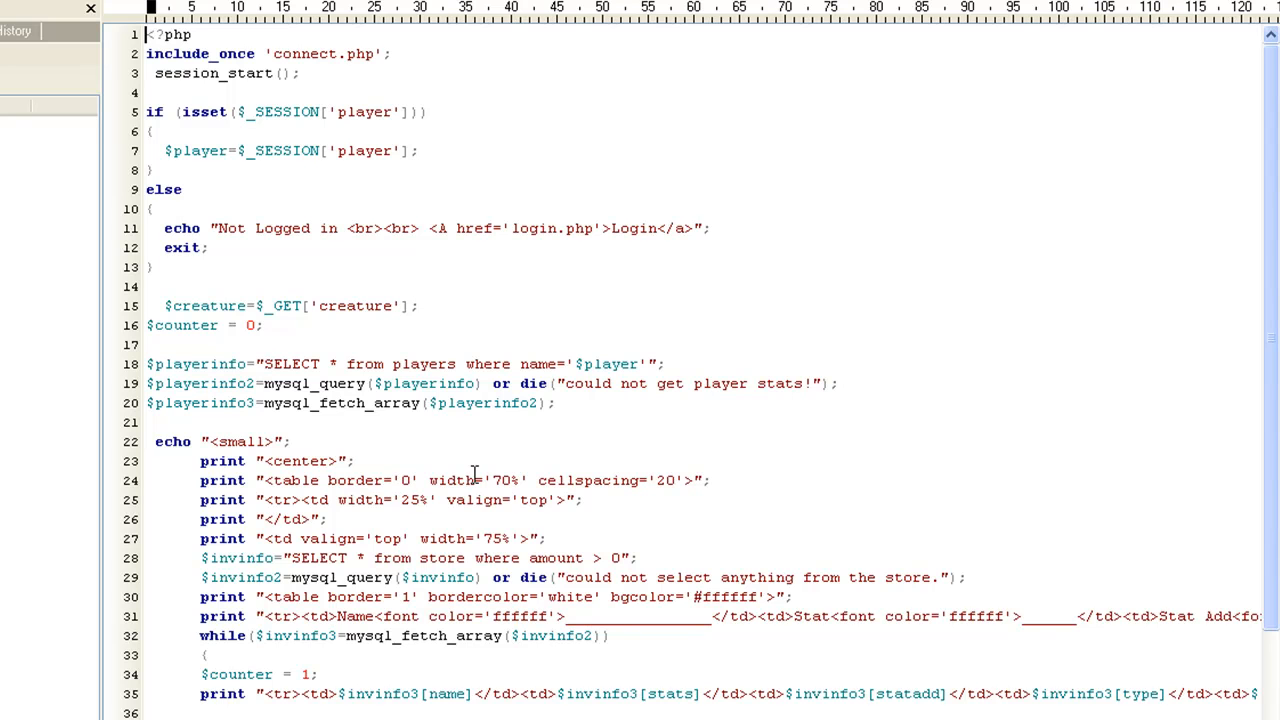
# Step: Scroll to the store lookup query in buyitem.php and highlight its randid field
pyautogui.scroll(-3)
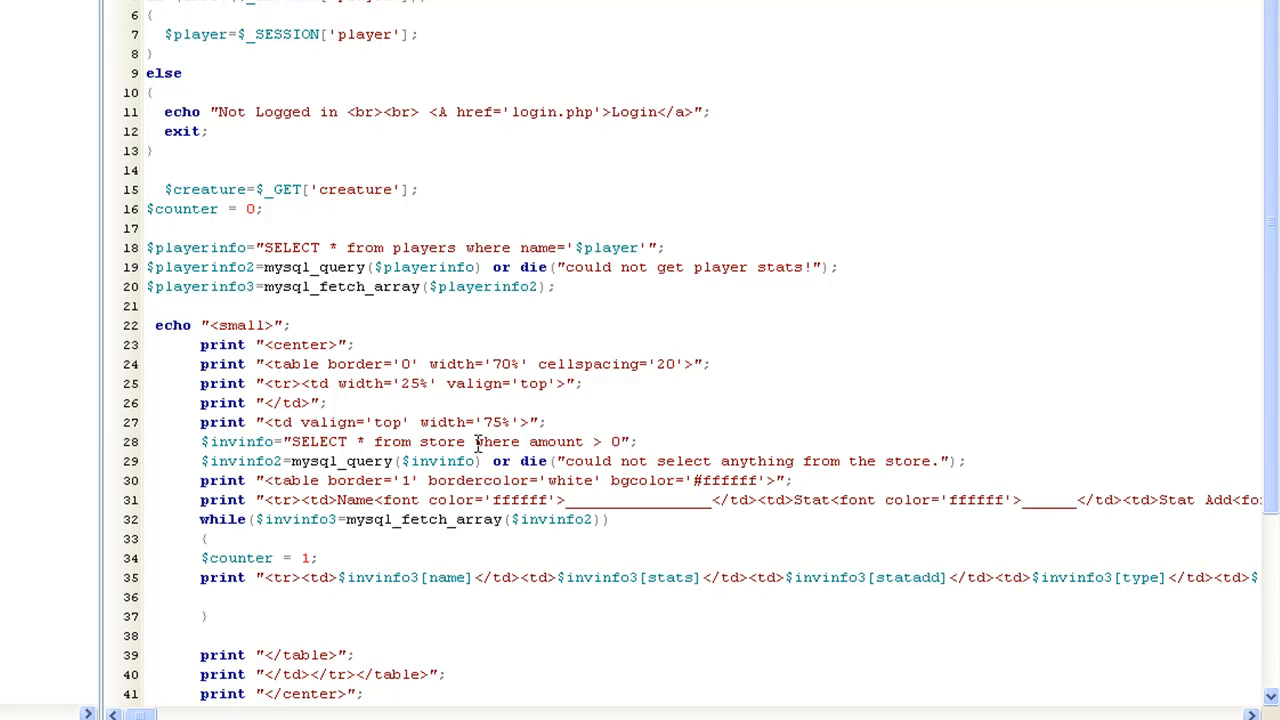
pyautogui.moveTo(500, 422)
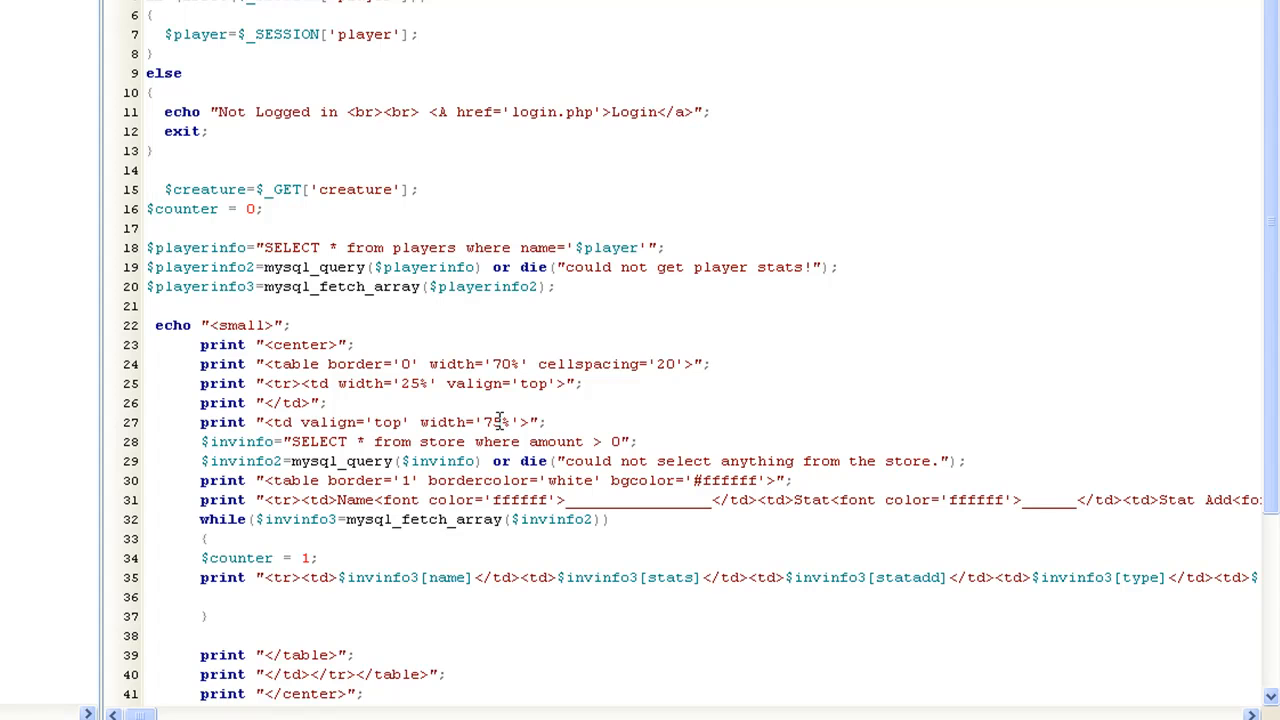
pyautogui.moveTo(696, 460)
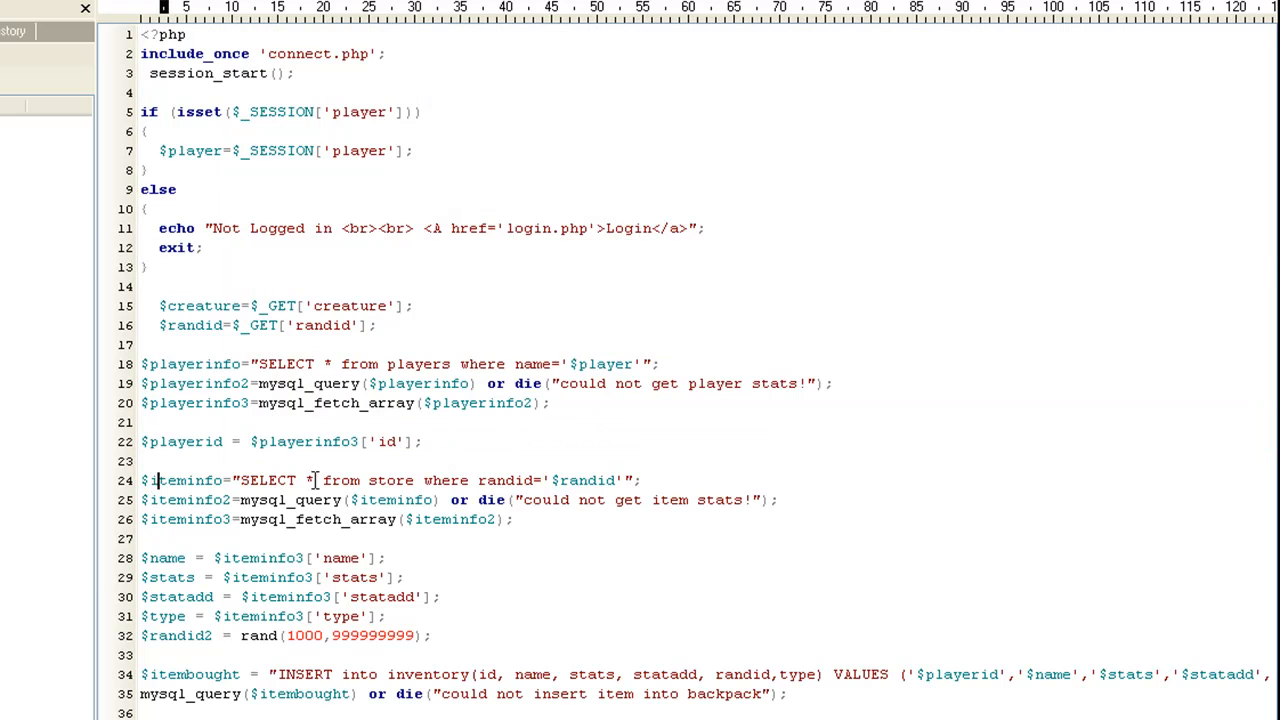
pyautogui.moveTo(348, 472)
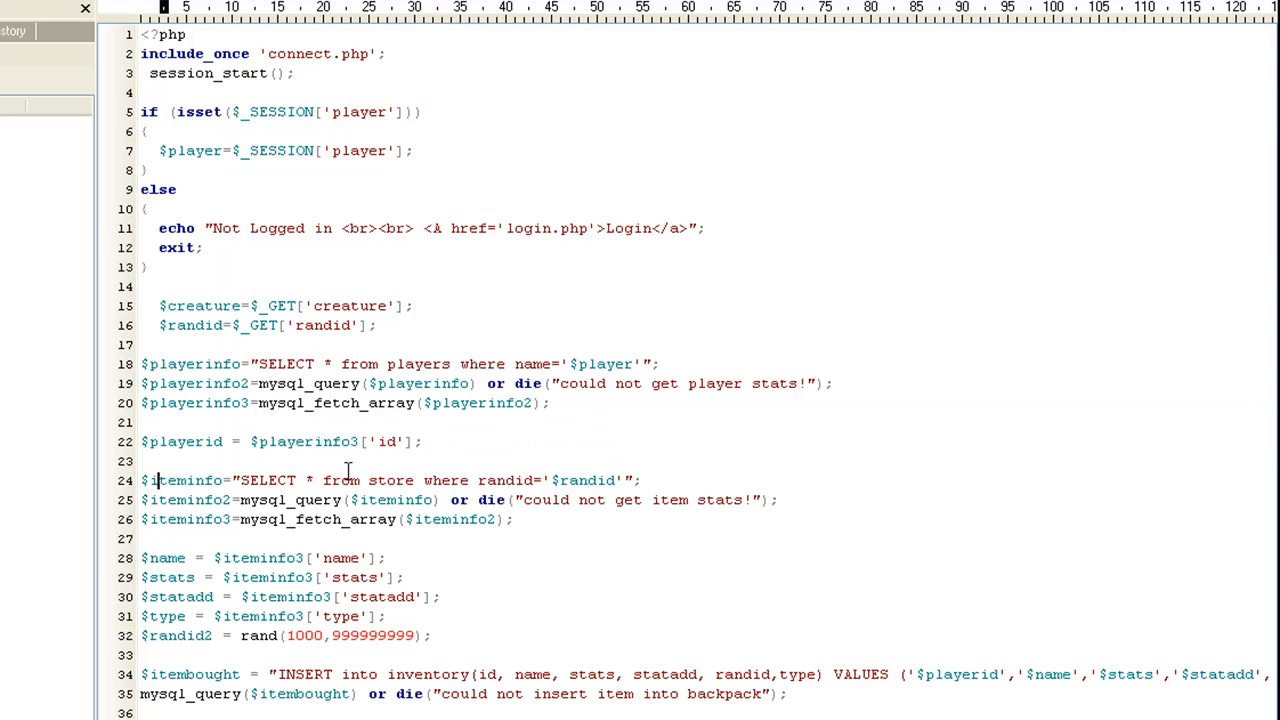
pyautogui.scroll(-3)
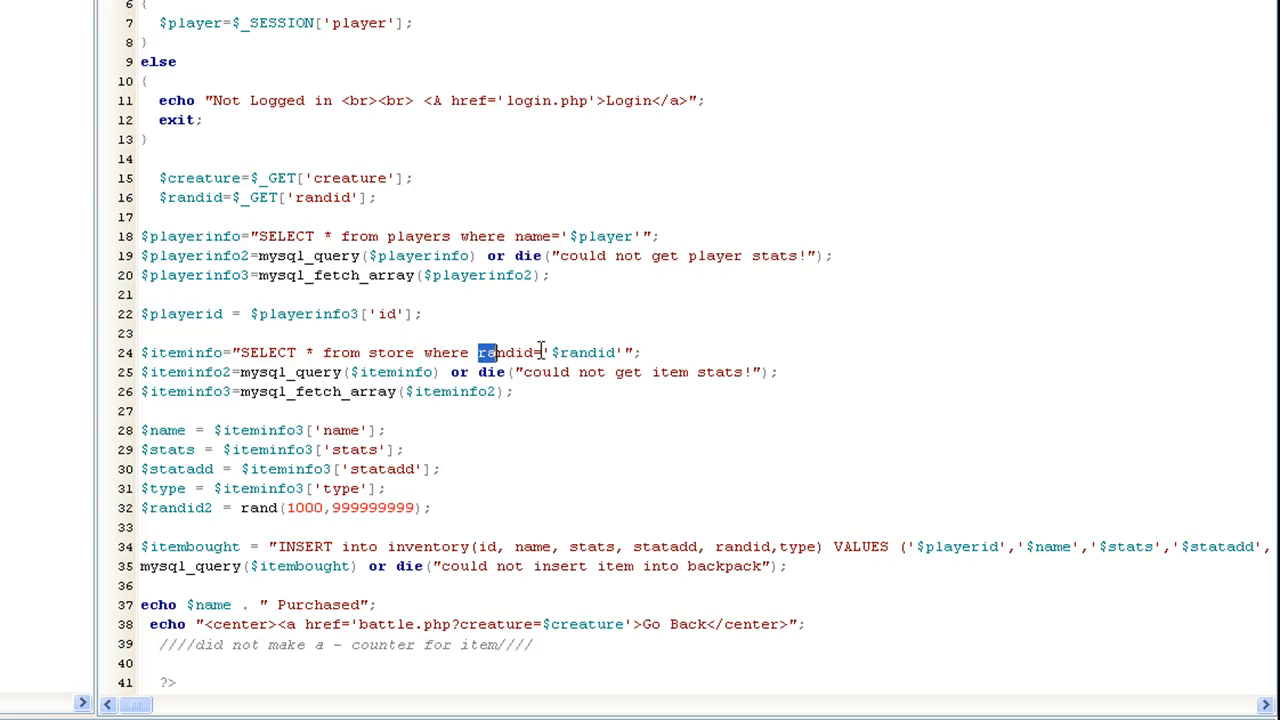
pyautogui.doubleClick(502, 352)
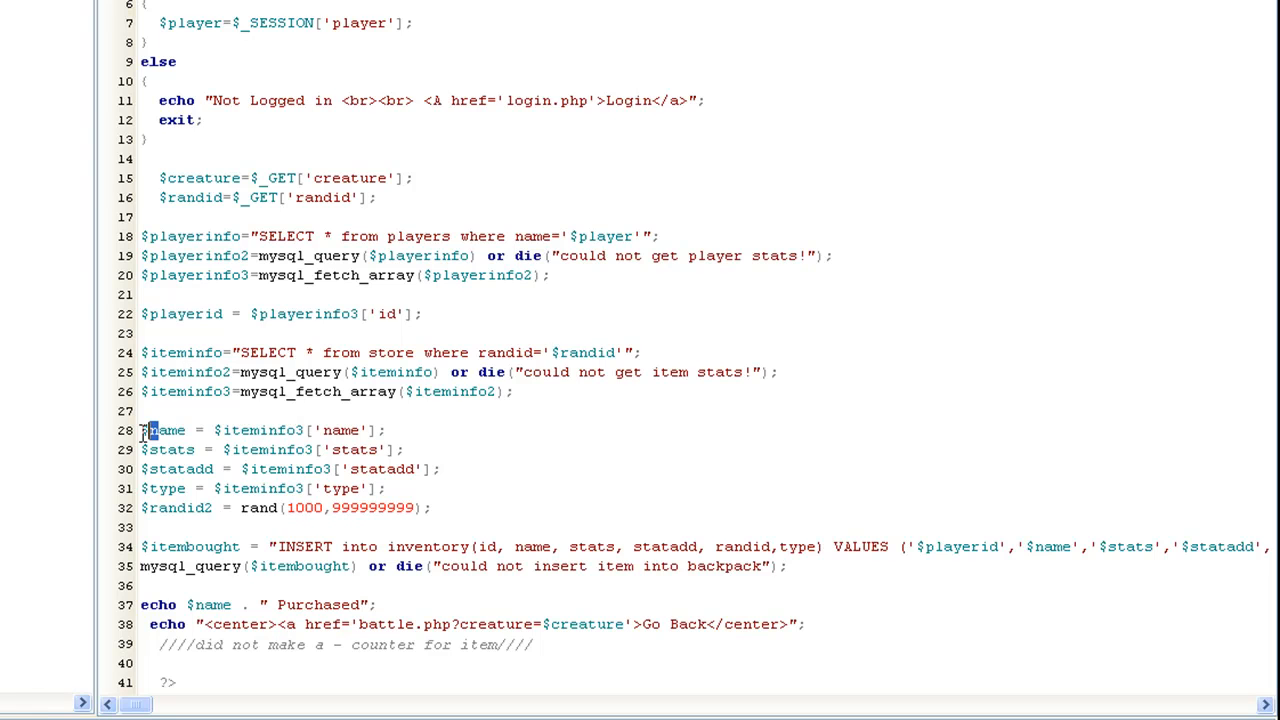
pyautogui.moveTo(140, 430); pyautogui.dragTo(384, 448)
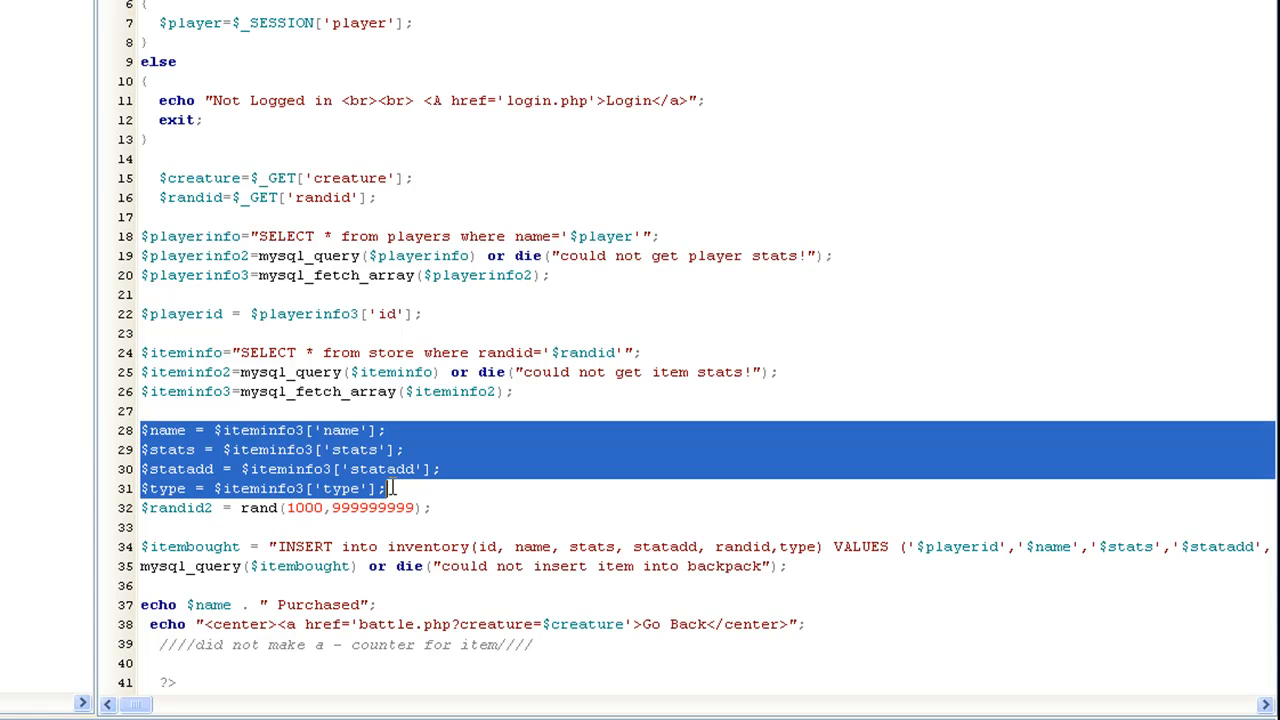
pyautogui.moveTo(252, 448)
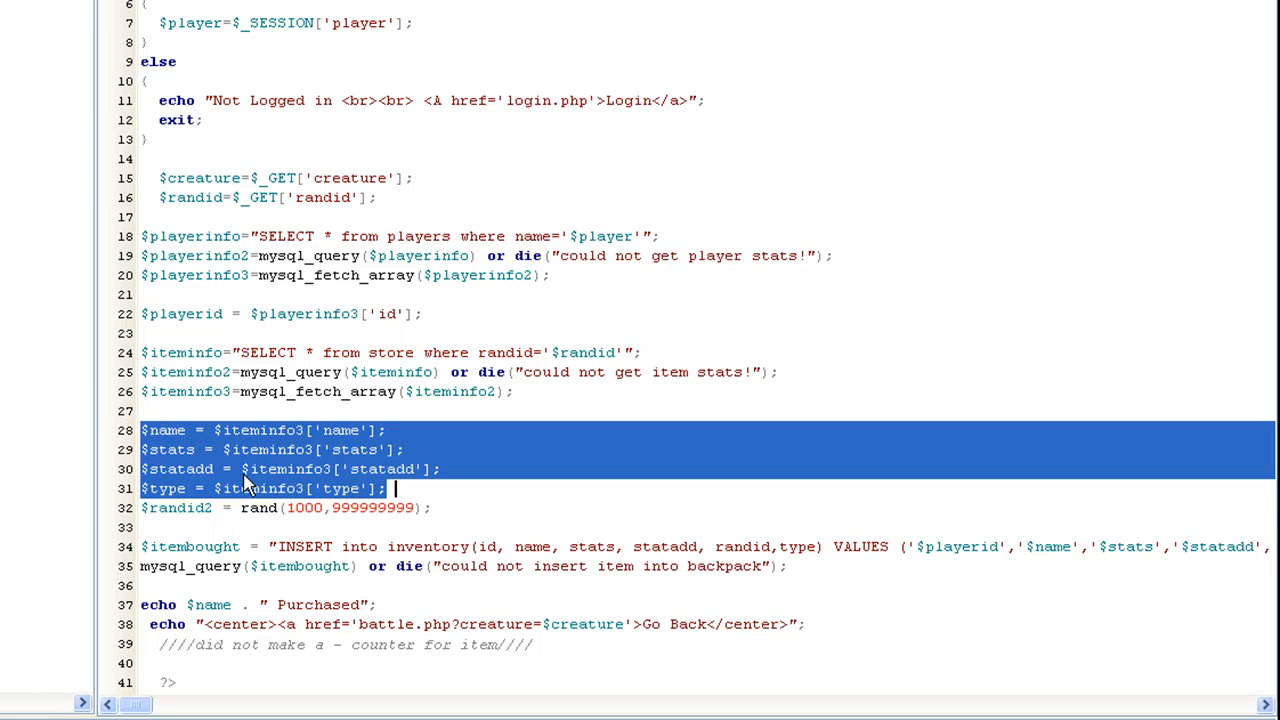
pyautogui.click(146, 508)
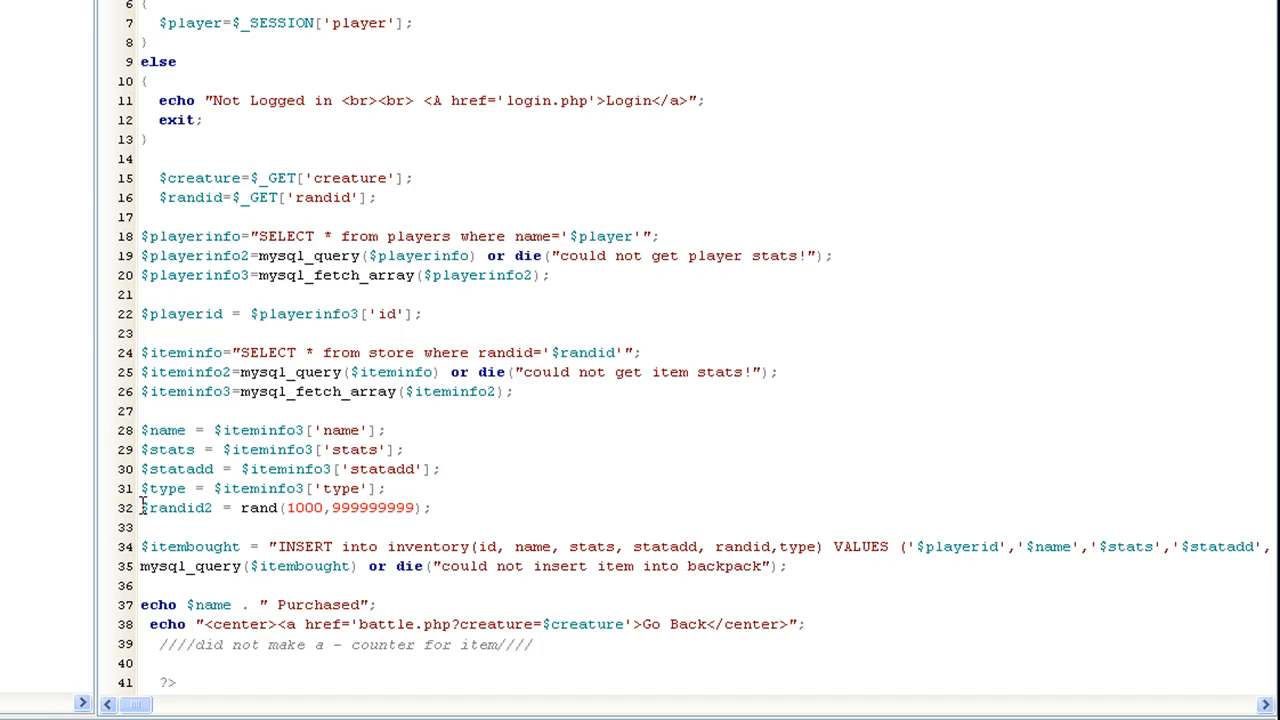
pyautogui.click(332, 488)
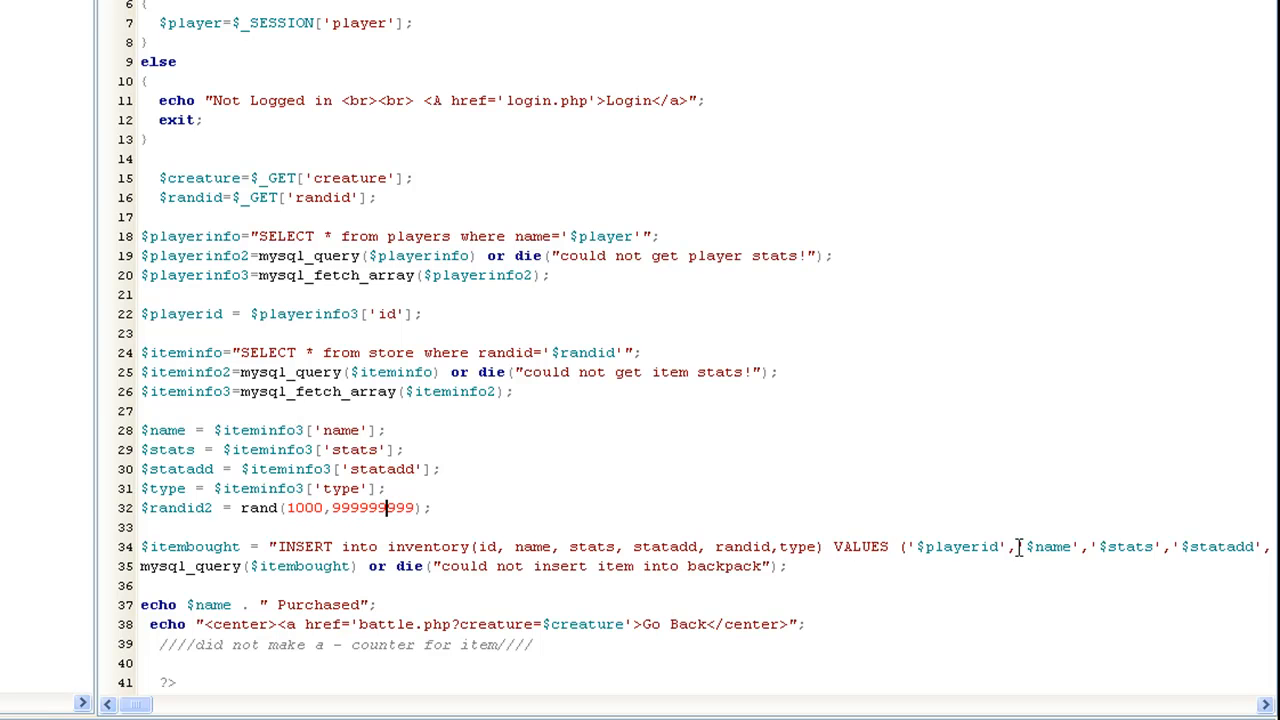
pyautogui.moveTo(1184, 574)
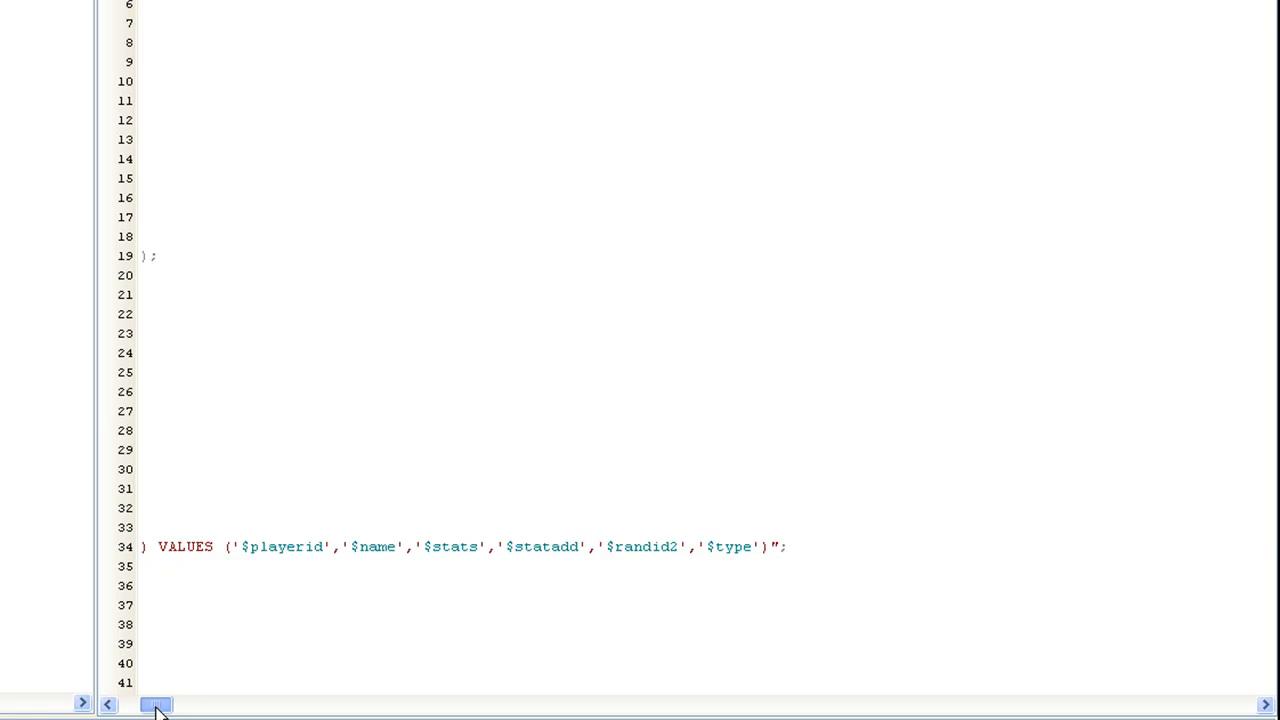
pyautogui.moveTo(156, 704); pyautogui.dragTo(136, 704)
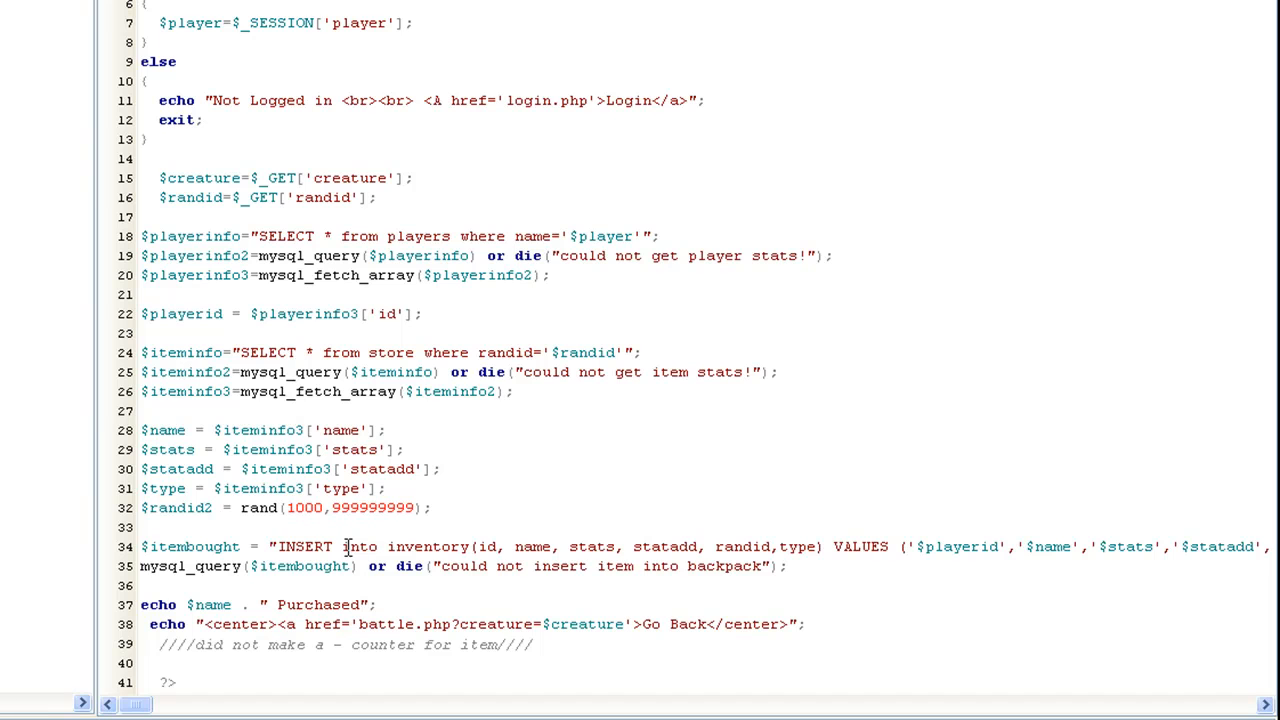
pyautogui.doubleClick(488, 546)
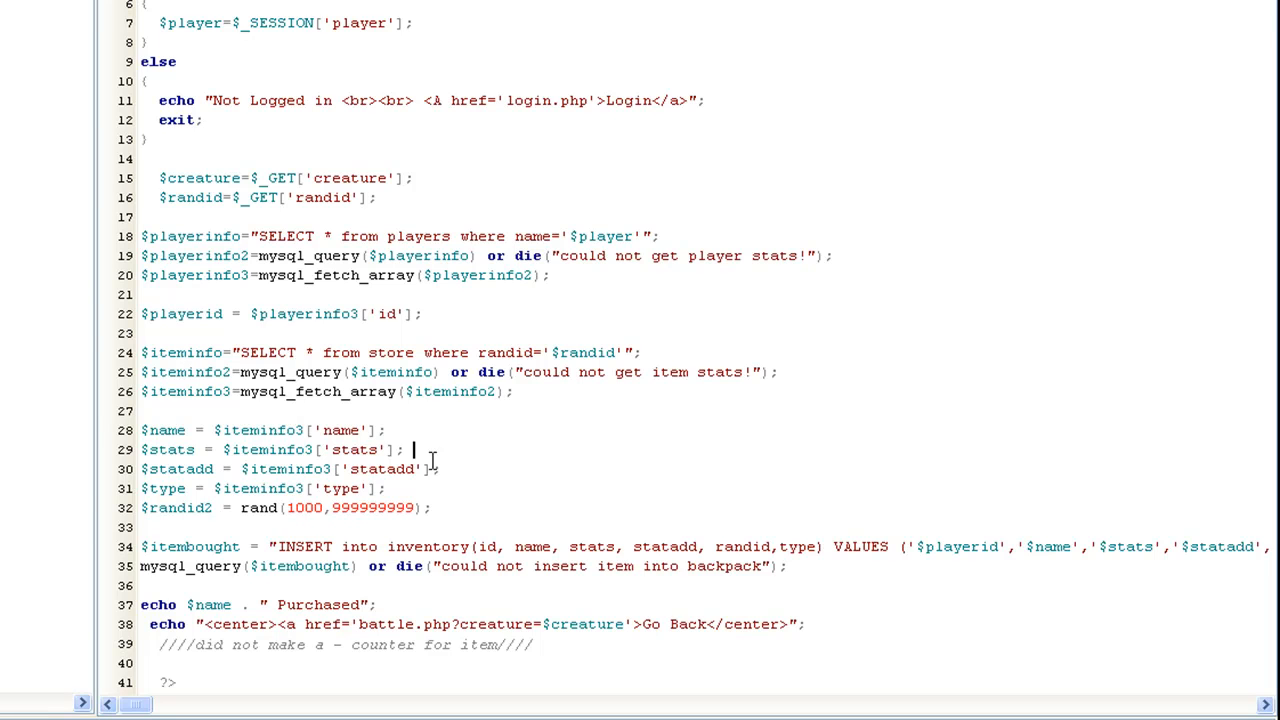
pyautogui.moveTo(556, 308)
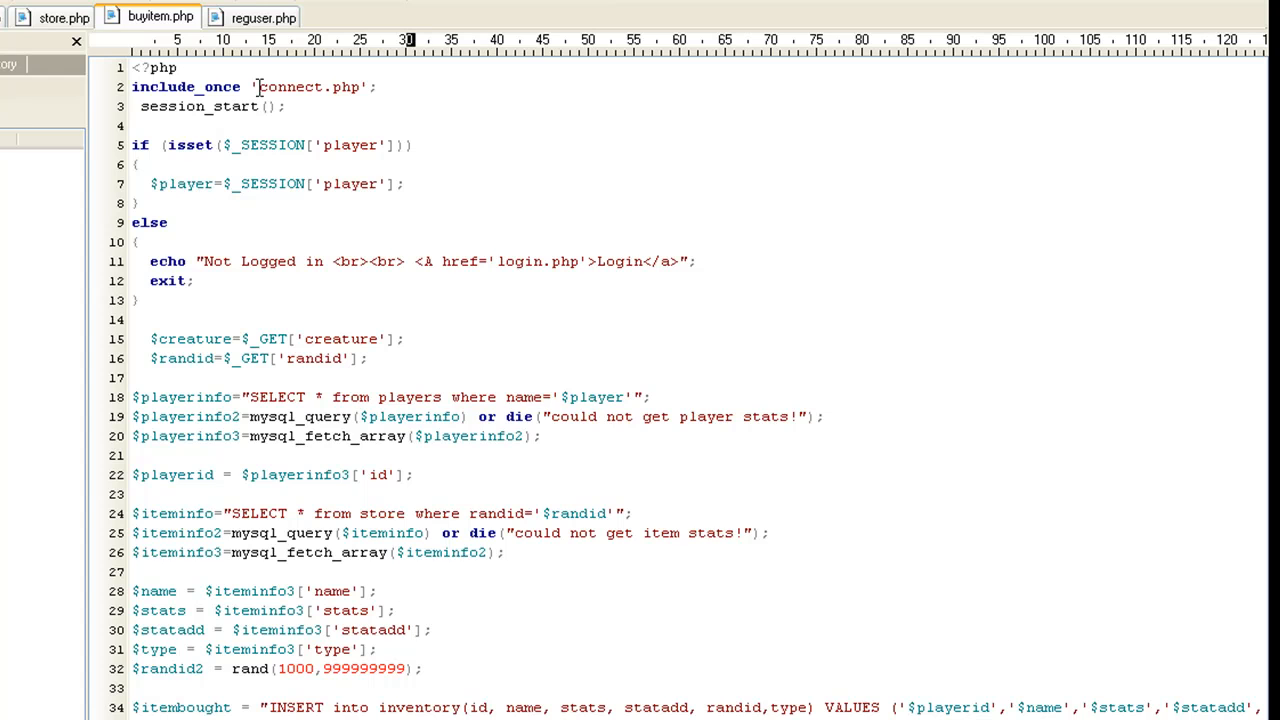
# Step: Show reguser.php and highlight the start of the INSERT into players query on line 53
pyautogui.click(256, 16)
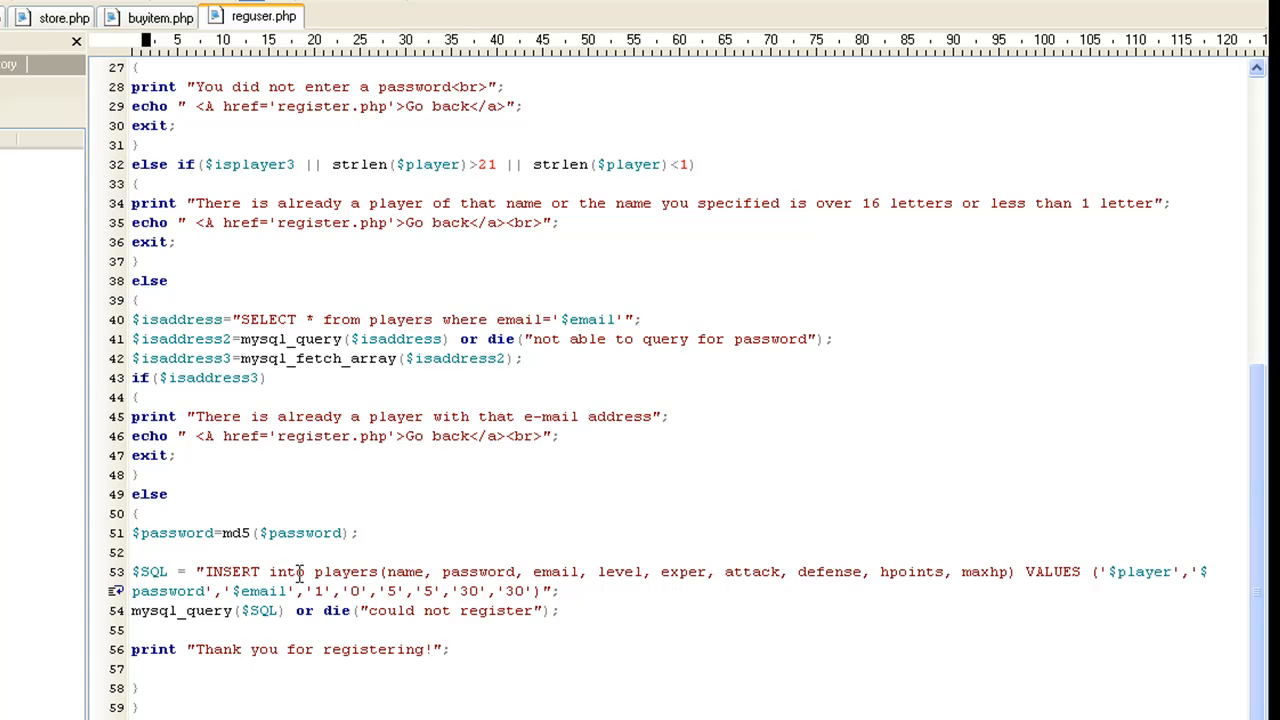
pyautogui.moveTo(132, 572); pyautogui.dragTo(470, 572)
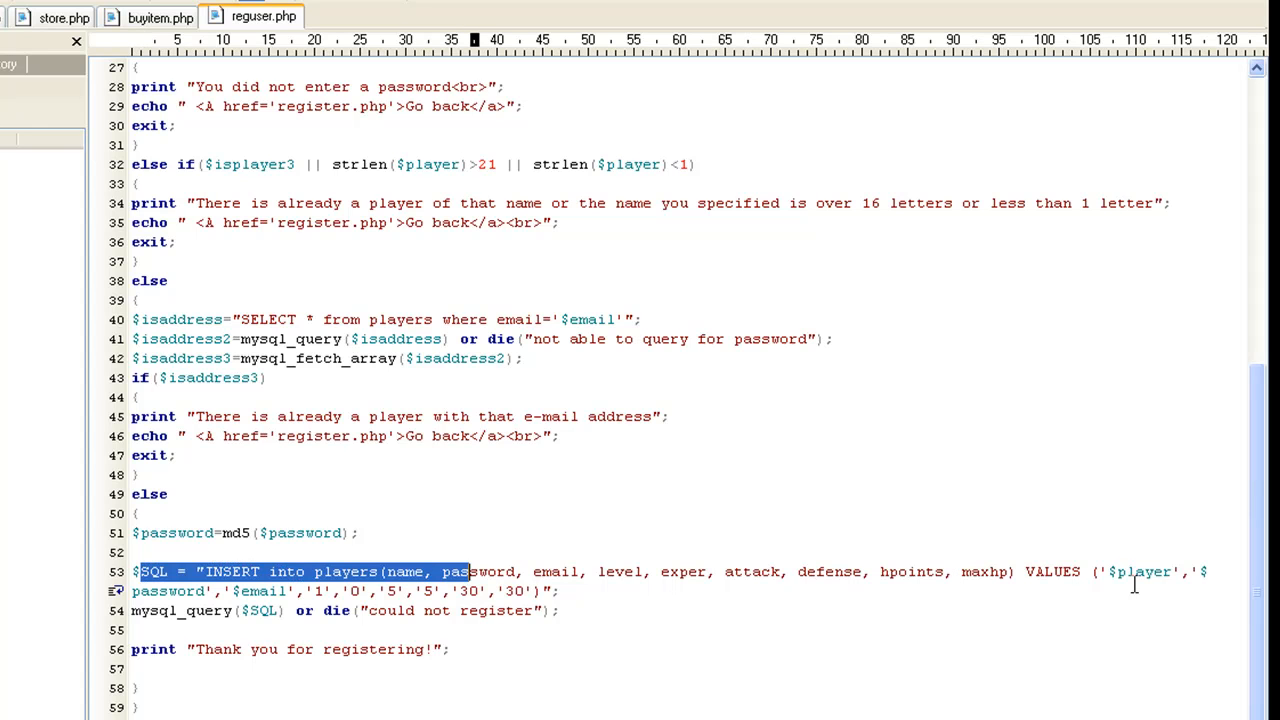
pyautogui.moveTo(512, 592)
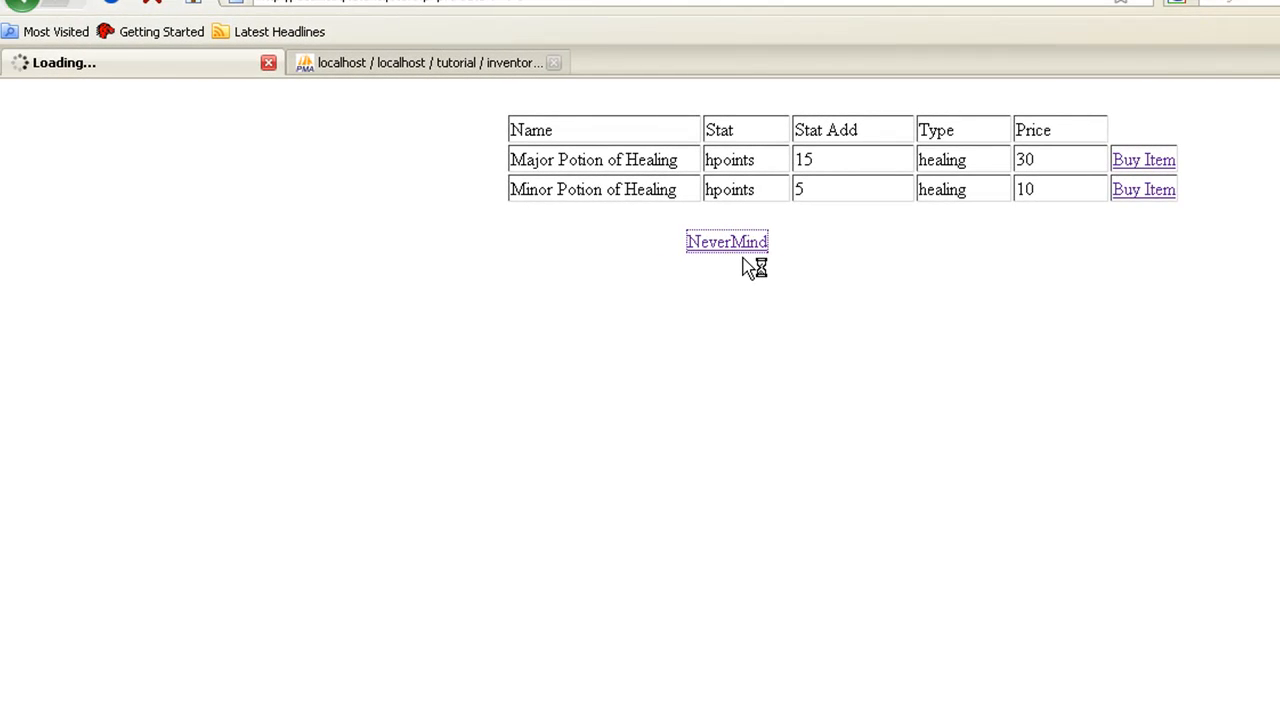
# Step: Choose NeverMind in the store, attack and kill the orc for 22 experience, then go back to battle
pyautogui.click(726, 240)
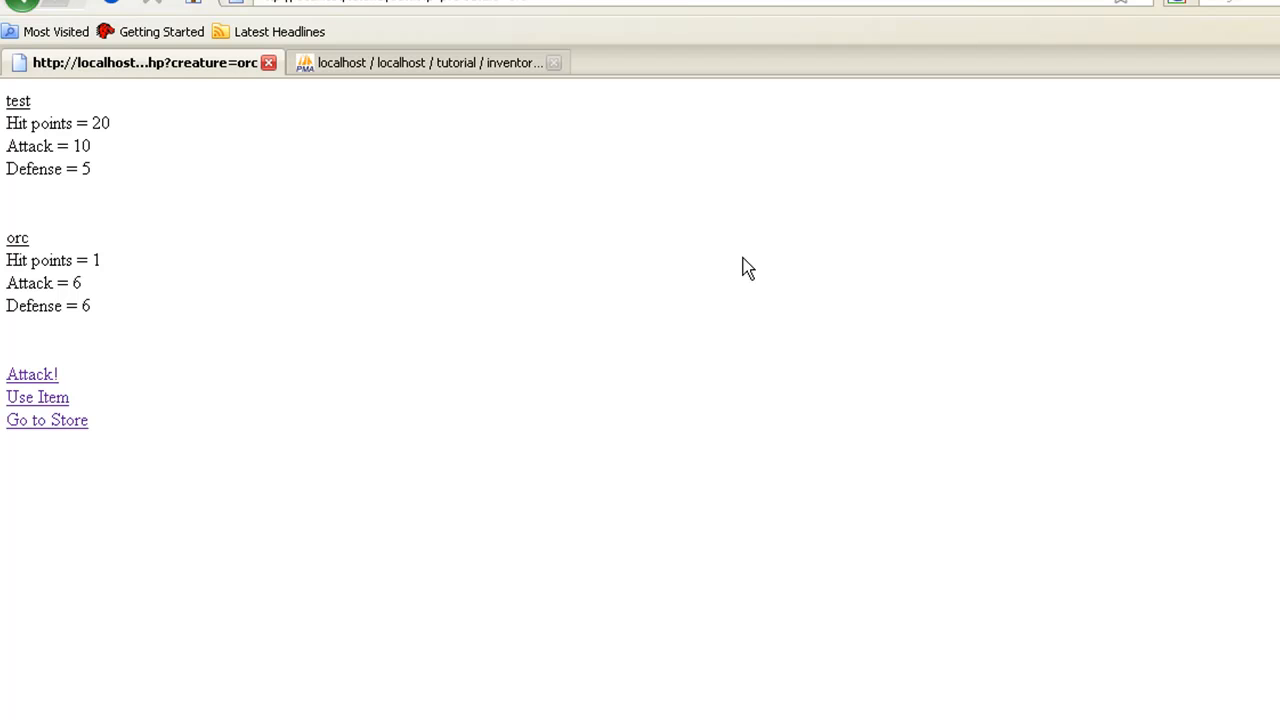
pyautogui.click(32, 374)
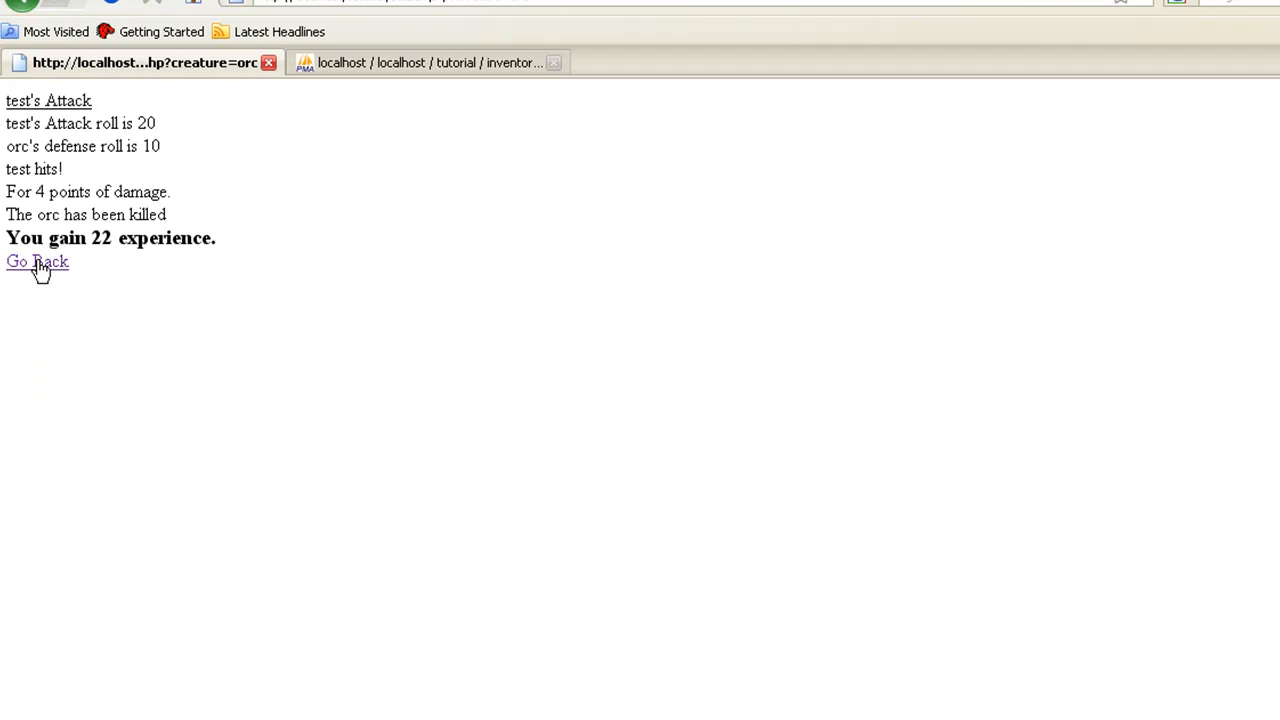
pyautogui.click(36, 260)
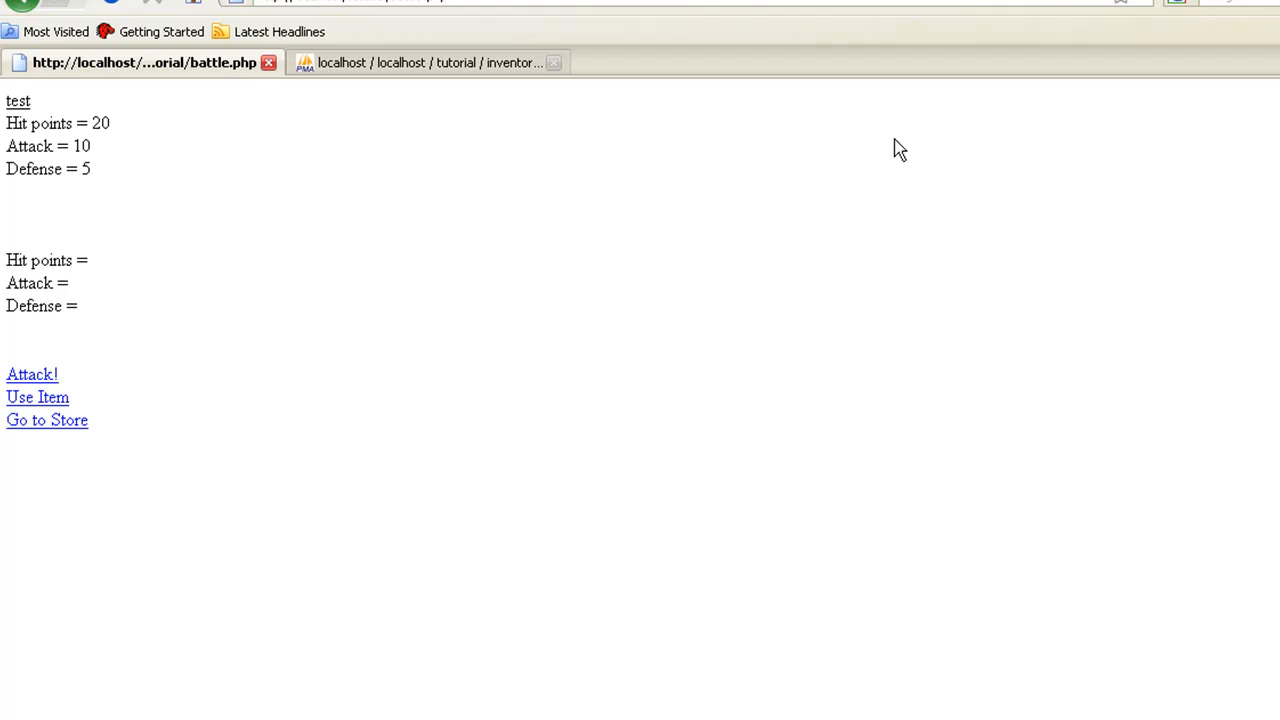
pyautogui.moveTo(1178, 218)
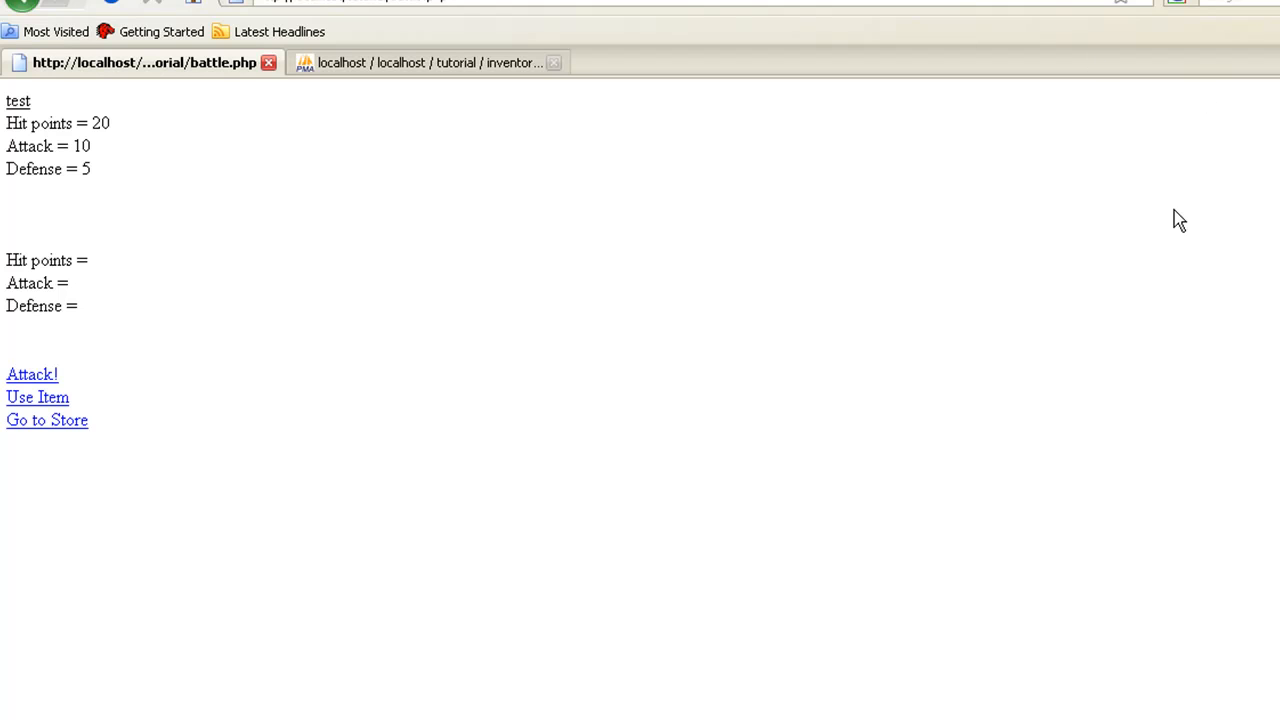